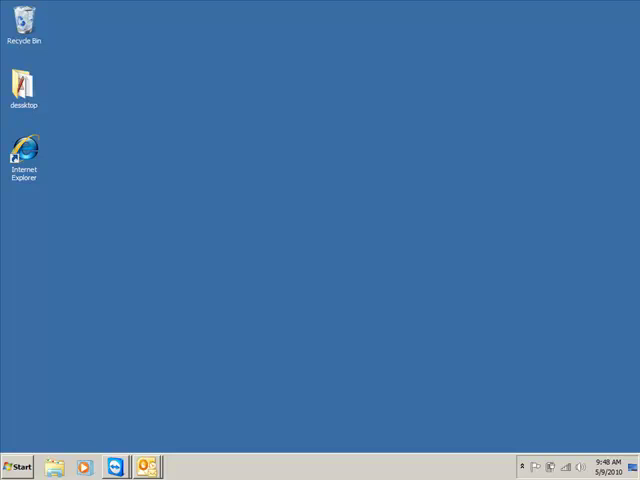
{"action": "mouse_move", "coordinate": [254, 374]}
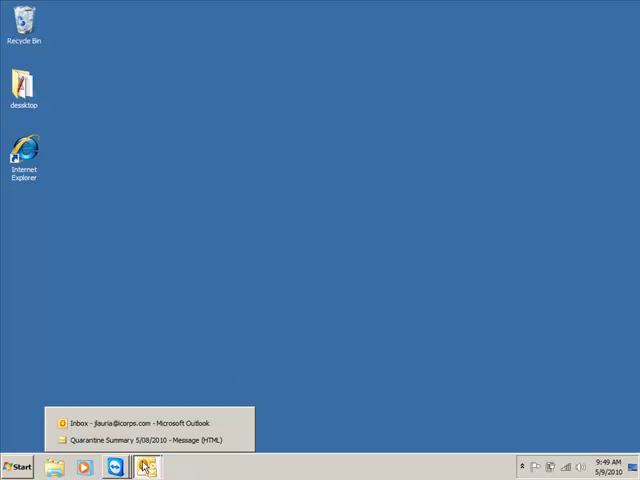
Step: Open the quarantined Virtualization Alert message and read through its full content
{"action": "left_click", "coordinate": [150, 438]}
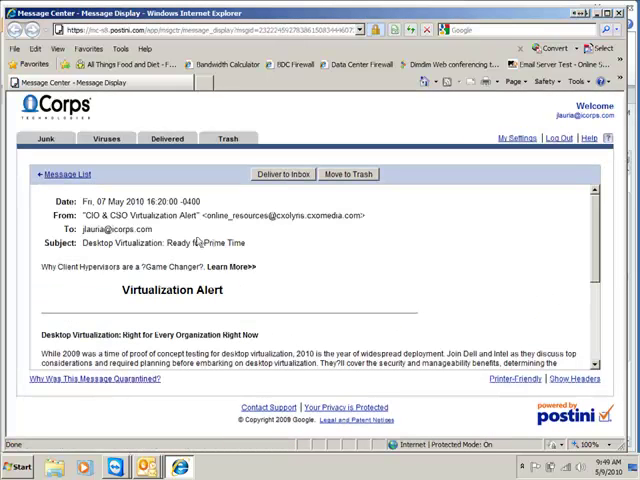
{"action": "scroll", "scroll_direction": "down", "scroll_amount": 3}
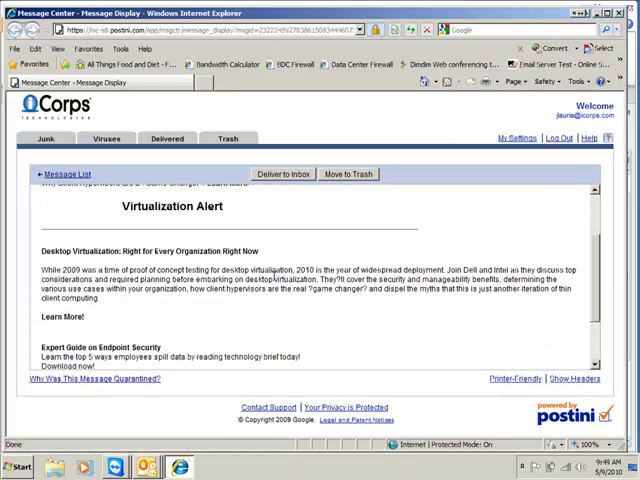
{"action": "scroll", "scroll_direction": "down", "scroll_amount": 3}
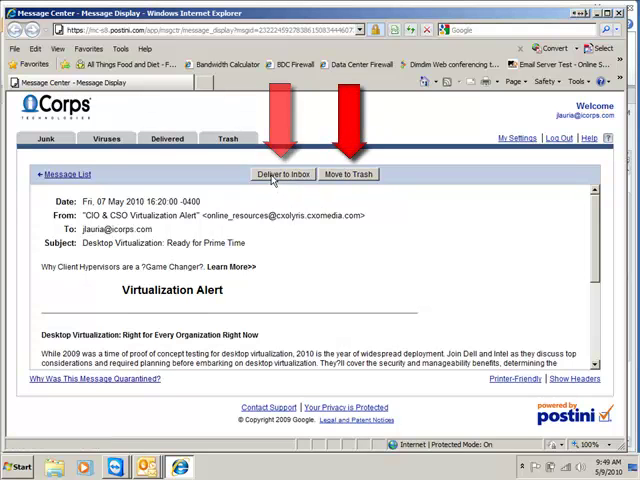
Step: Deliver the Virtualization Alert to the inbox and approve its sender
{"action": "left_click", "coordinate": [280, 174]}
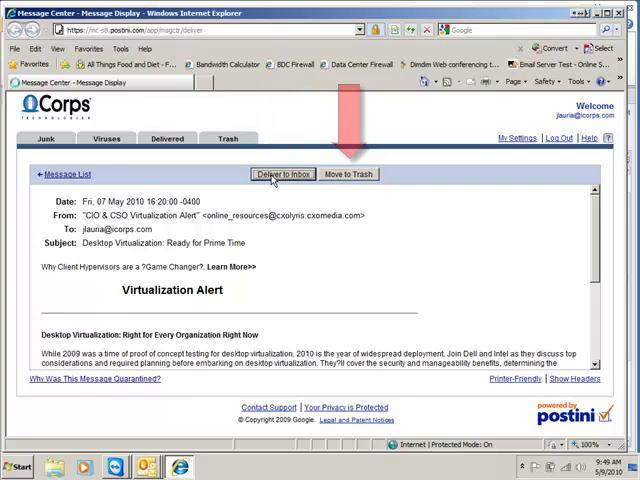
{"action": "left_click", "coordinate": [284, 174]}
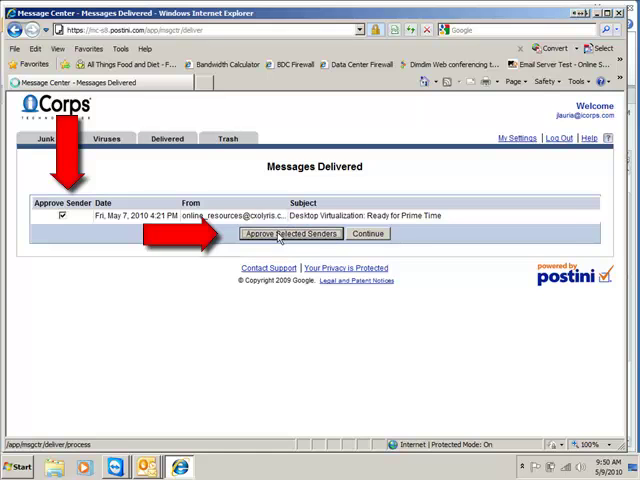
{"action": "left_click", "coordinate": [292, 232]}
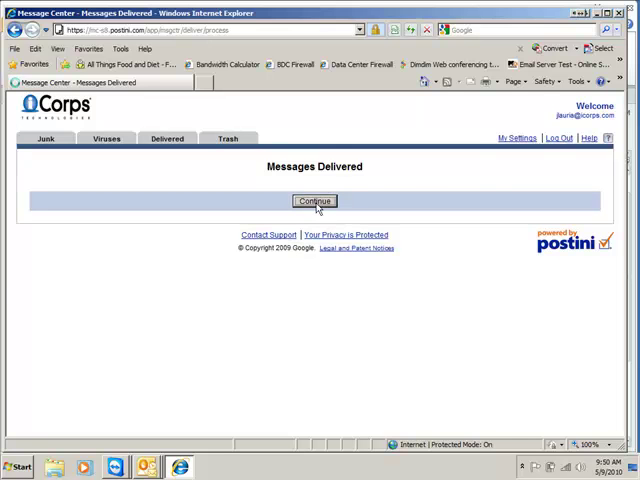
Step: Finish the delivery confirmation and review the Quarantine Summary email's list of junk messages in Outlook
{"action": "left_click", "coordinate": [314, 200]}
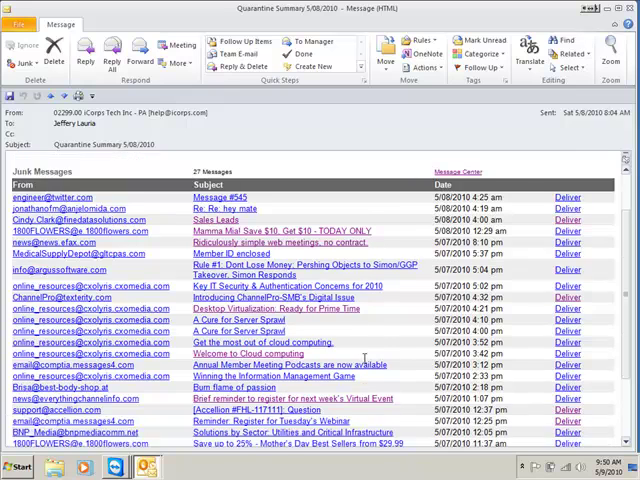
{"action": "scroll", "scroll_direction": "down", "scroll_amount": 3}
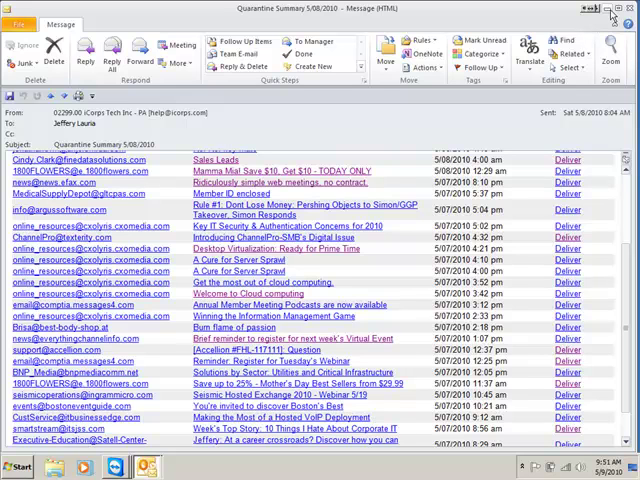
Step: Close Outlook, browse to the Postini site in Internet Explorer and reach the Junk Quarantine list via Postini Login
{"action": "left_click", "coordinate": [610, 8]}
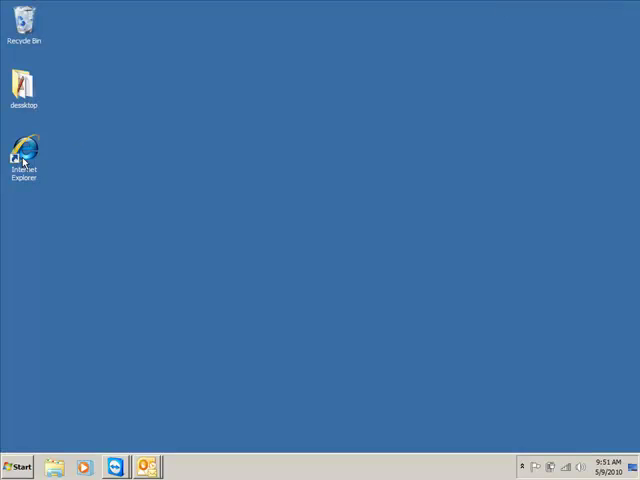
{"action": "double_click", "coordinate": [22, 150]}
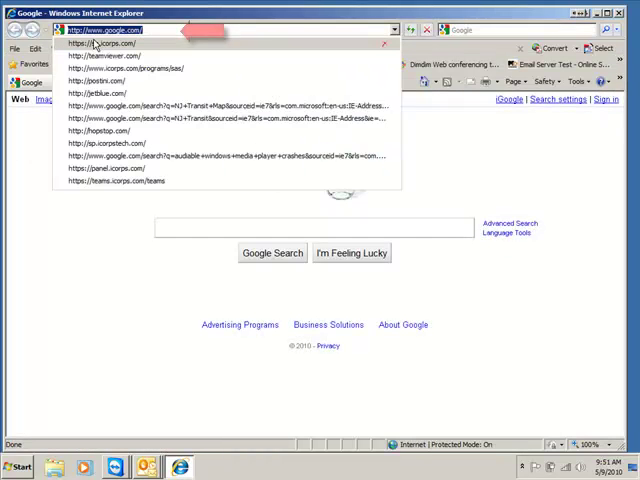
{"action": "type", "text": "www."}
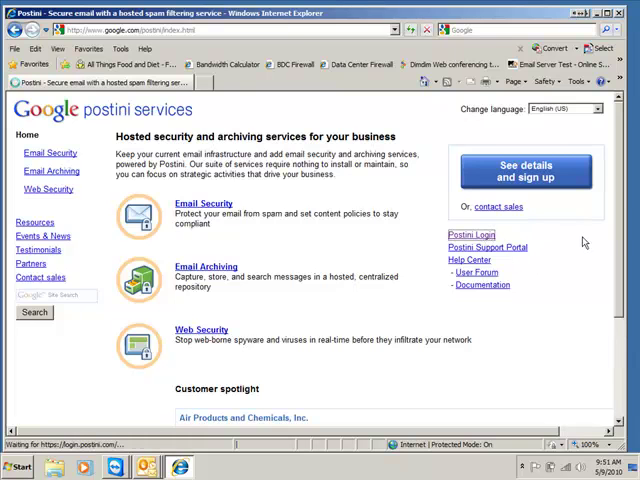
{"action": "left_click", "coordinate": [472, 234]}
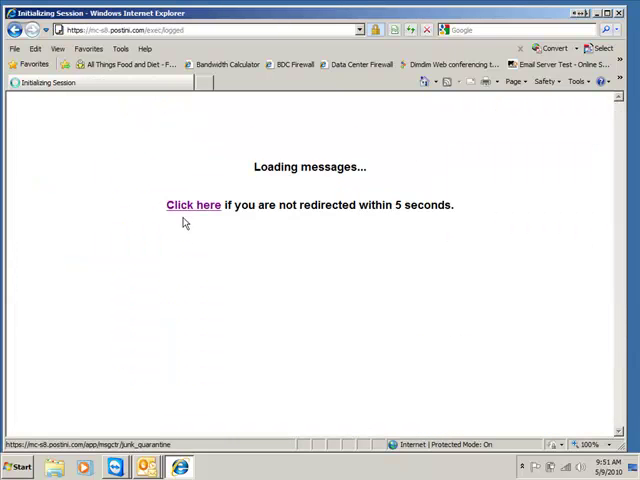
{"action": "left_click", "coordinate": [192, 204]}
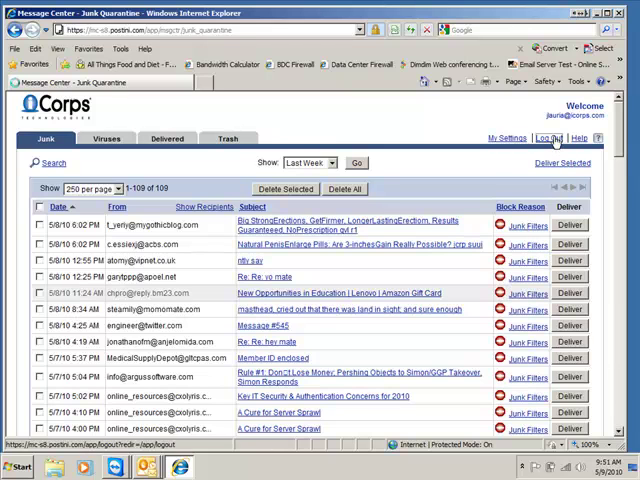
Step: Log out of the Message Center and go to the Forgot your Password page
{"action": "left_click", "coordinate": [548, 138]}
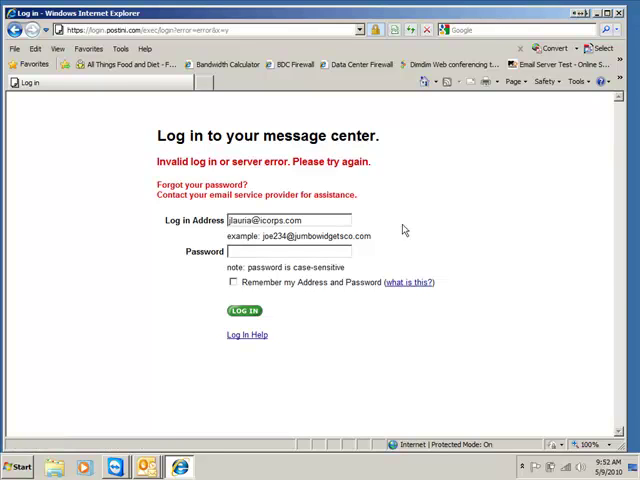
{"action": "mouse_move", "coordinate": [372, 172]}
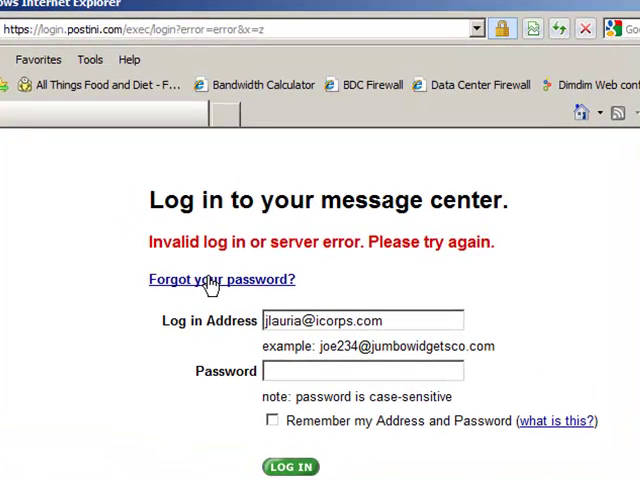
{"action": "left_click", "coordinate": [222, 280]}
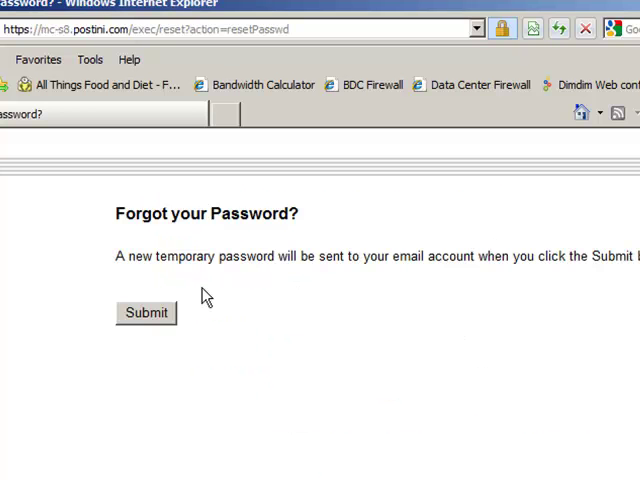
Step: Request a temporary password by email, then copy it from the Your Temporary Password email in Outlook
{"action": "left_click", "coordinate": [146, 312]}
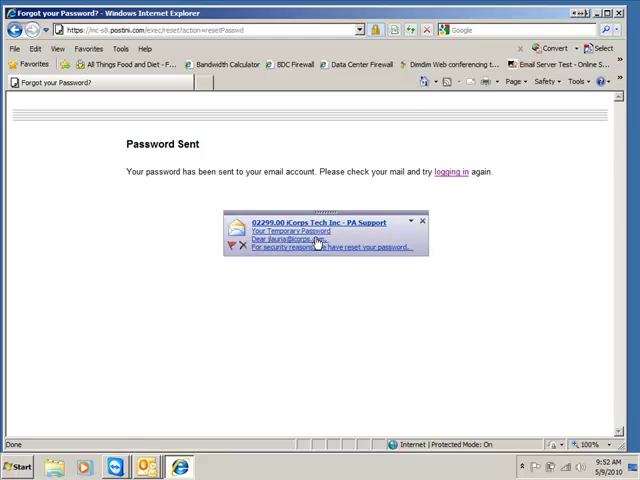
{"action": "left_click", "coordinate": [310, 236]}
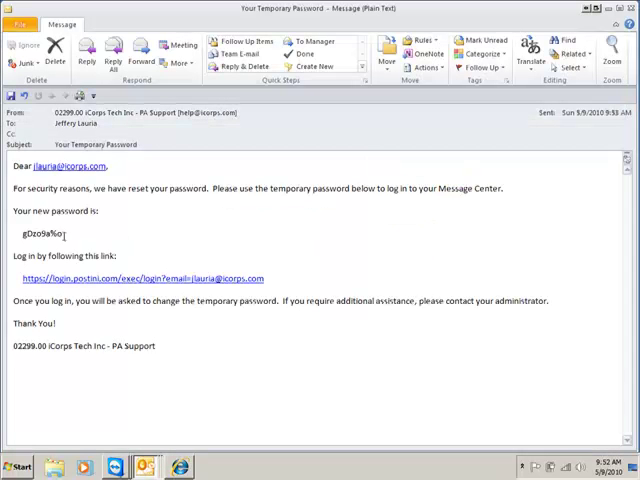
{"action": "double_click", "coordinate": [40, 232]}
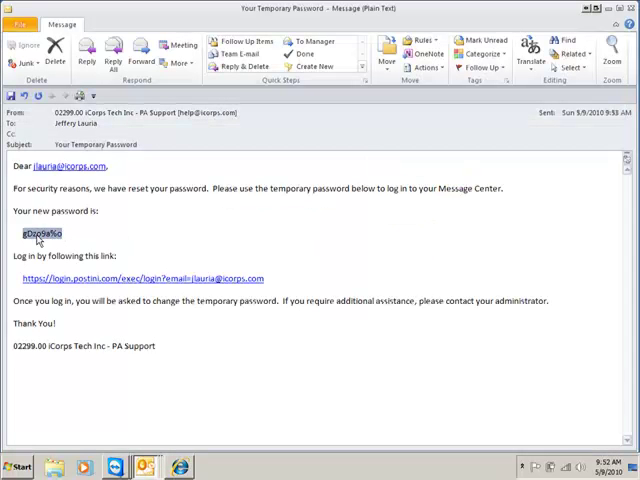
{"action": "right_click", "coordinate": [38, 232]}
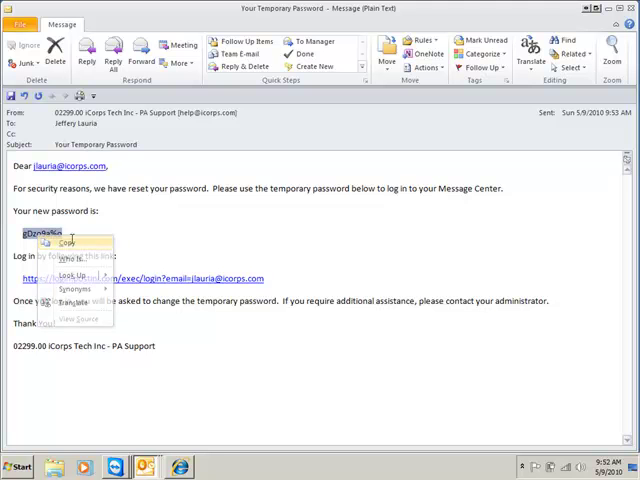
{"action": "left_click", "coordinate": [72, 244]}
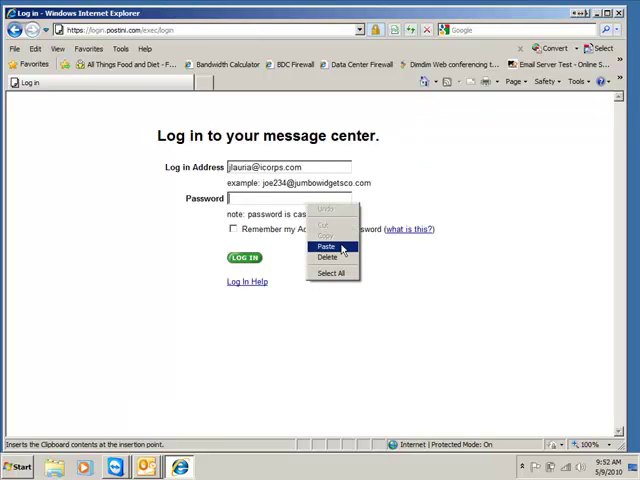
Step: Paste the temporary password into the login form and sign in to the Message Center
{"action": "left_click", "coordinate": [324, 246]}
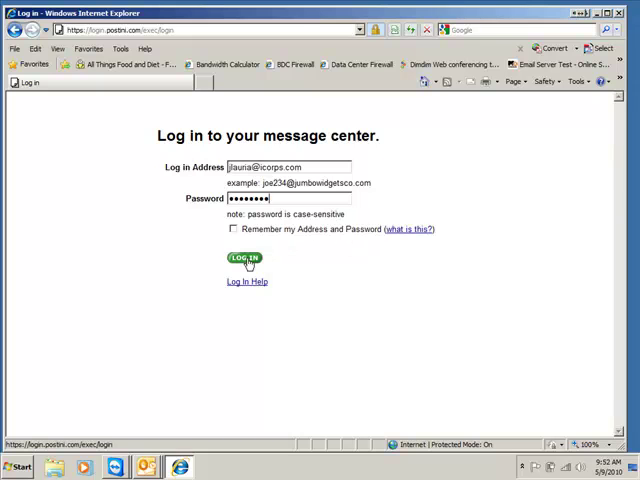
{"action": "left_click", "coordinate": [244, 258]}
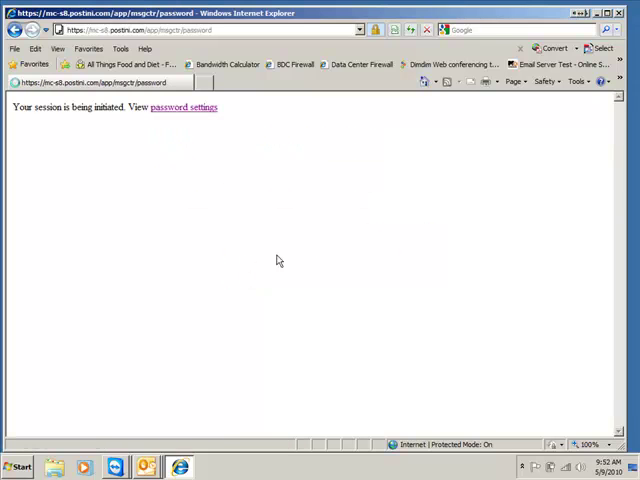
{"action": "mouse_move", "coordinate": [320, 174]}
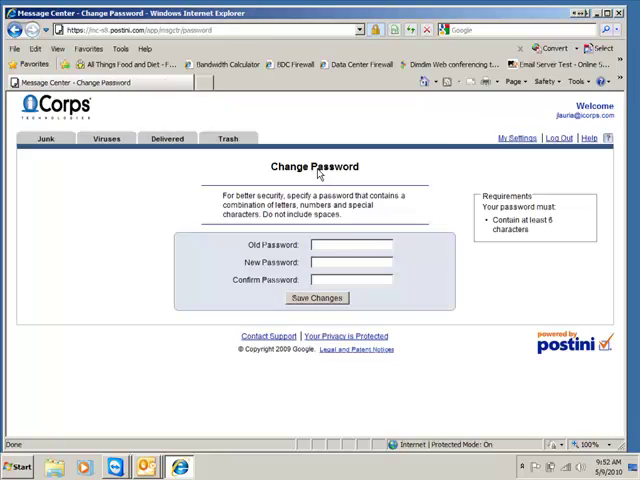
{"action": "mouse_move", "coordinate": [348, 256]}
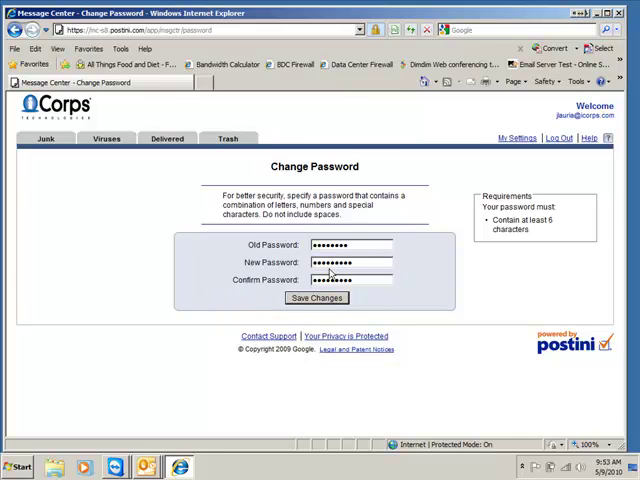
Step: Save the new password, log out and return to the Message Center login page
{"action": "left_click", "coordinate": [316, 298]}
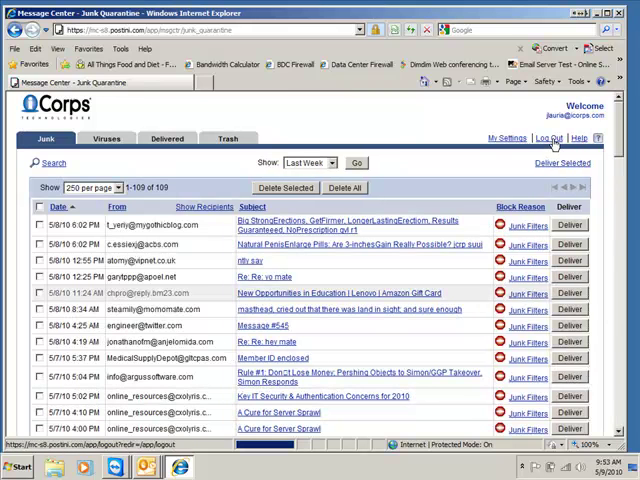
{"action": "left_click", "coordinate": [548, 138]}
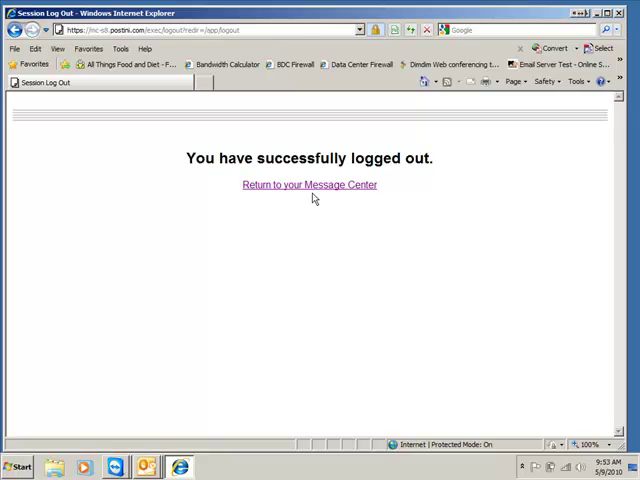
{"action": "left_click", "coordinate": [308, 184]}
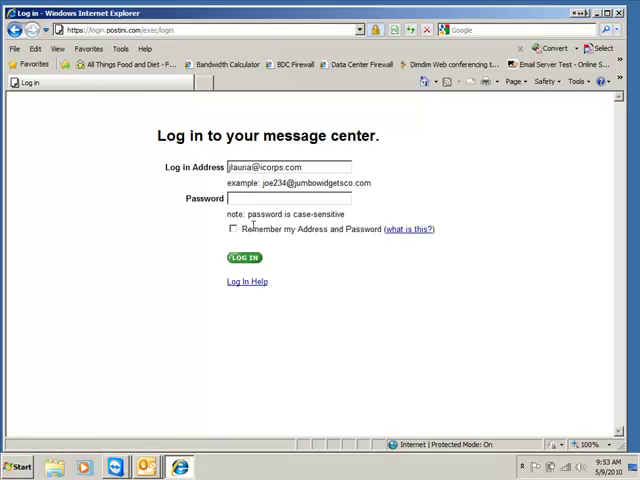
Step: Log in with the new password, with Remember my Address and Password ticked
{"action": "type", "text": "•"}
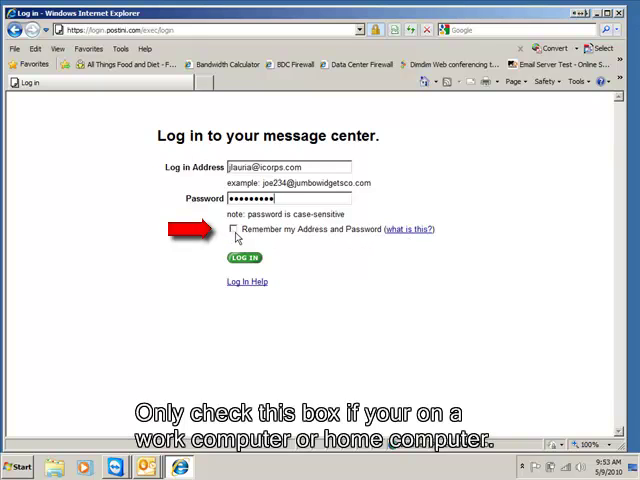
{"action": "left_click", "coordinate": [232, 228]}
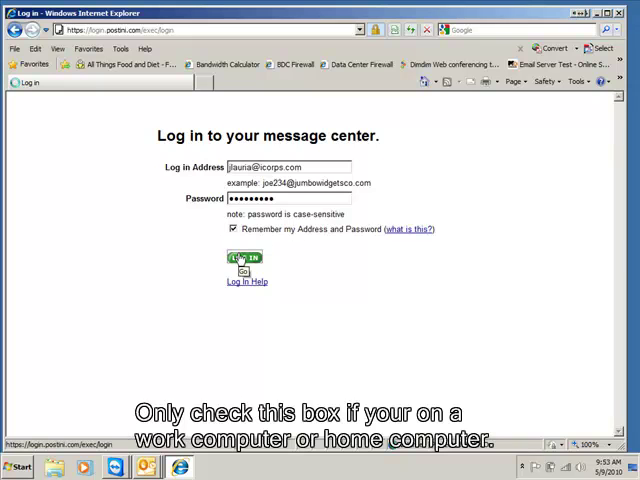
{"action": "left_click", "coordinate": [244, 258]}
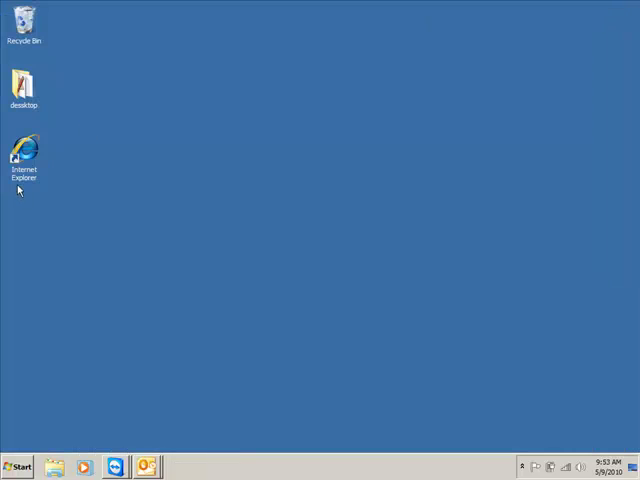
Step: Reopen Internet Explorer, go to the Postini address and follow the Postini Login link into the Junk Quarantine
{"action": "double_click", "coordinate": [24, 150]}
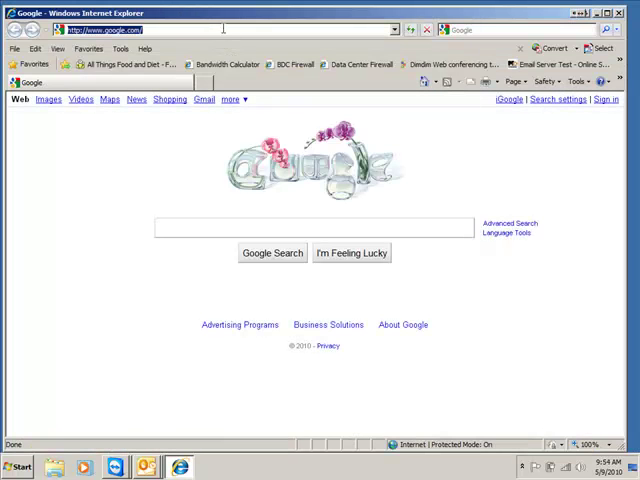
{"action": "type", "text": "postini/index.html"}
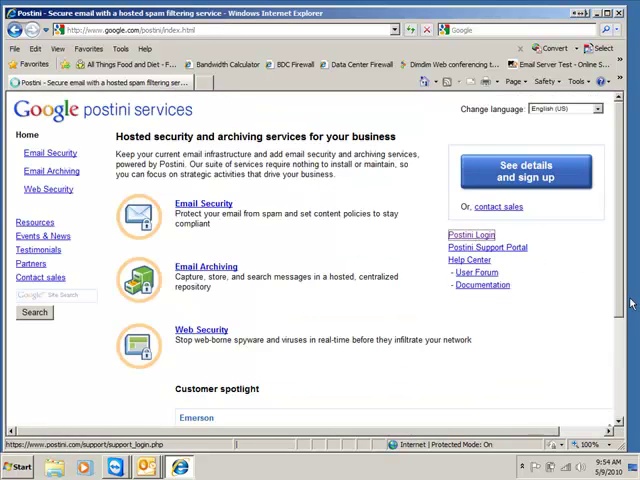
{"action": "left_click", "coordinate": [474, 236]}
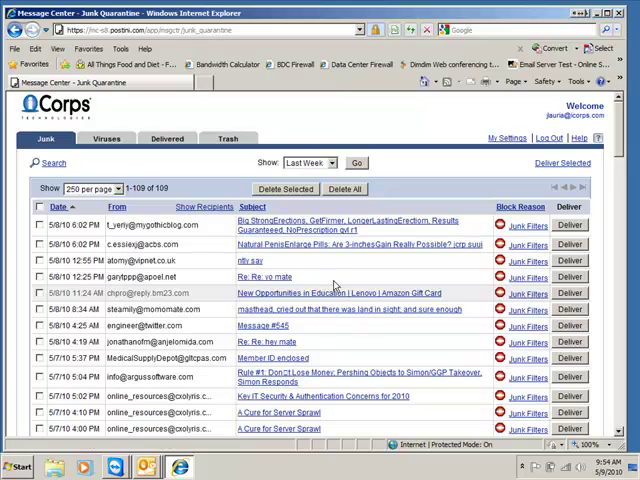
Step: Read through the quarantined Key IT Security & Authentication Concerns email and deliver it to the inbox
{"action": "scroll", "scroll_direction": "down", "scroll_amount": 3}
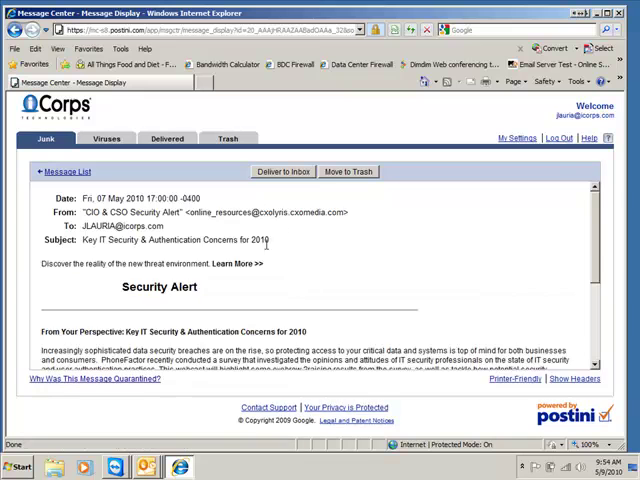
{"action": "scroll", "scroll_direction": "down", "scroll_amount": 3}
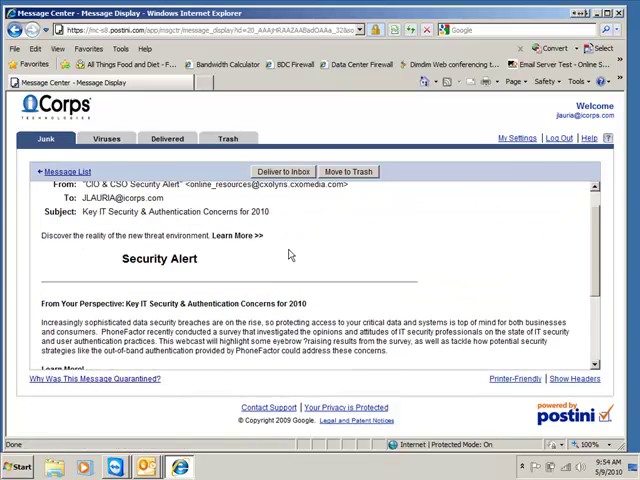
{"action": "left_click", "coordinate": [292, 172]}
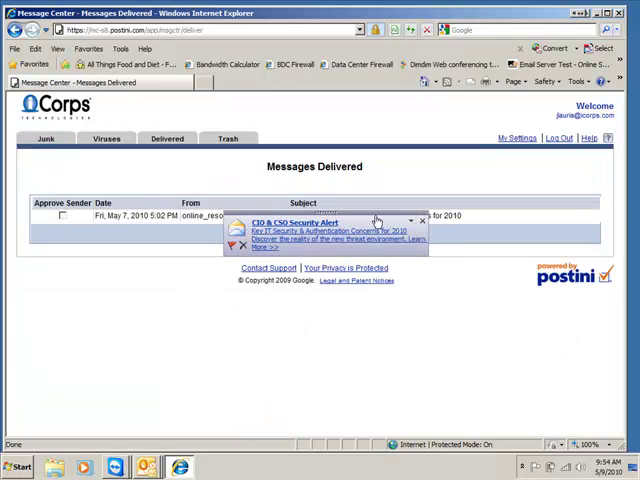
Step: Approve the message's sender and return to the Junk Quarantine list
{"action": "left_click", "coordinate": [60, 216]}
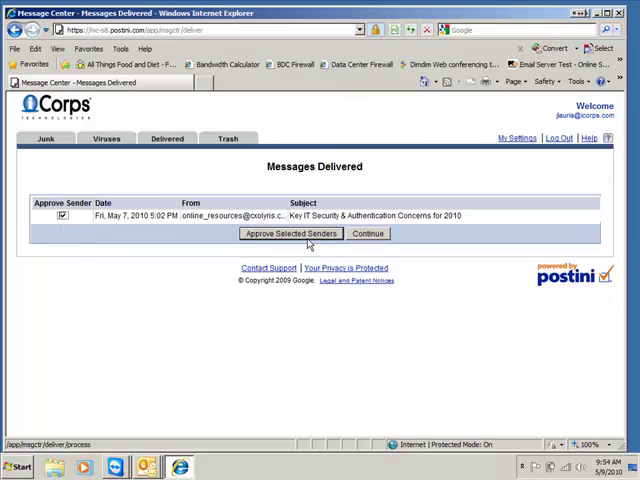
{"action": "left_click", "coordinate": [62, 216]}
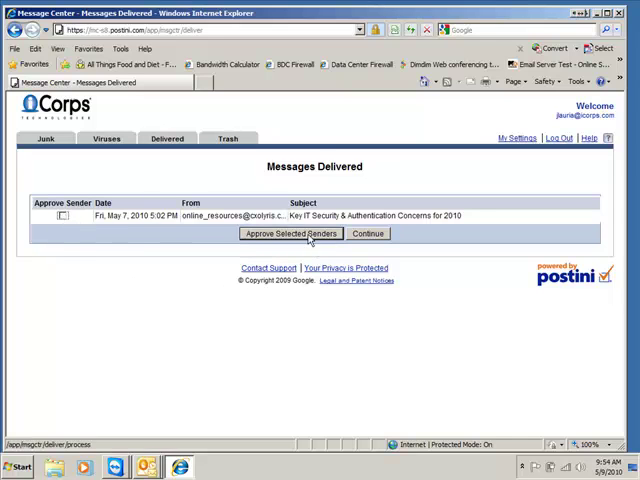
{"action": "left_click", "coordinate": [44, 138]}
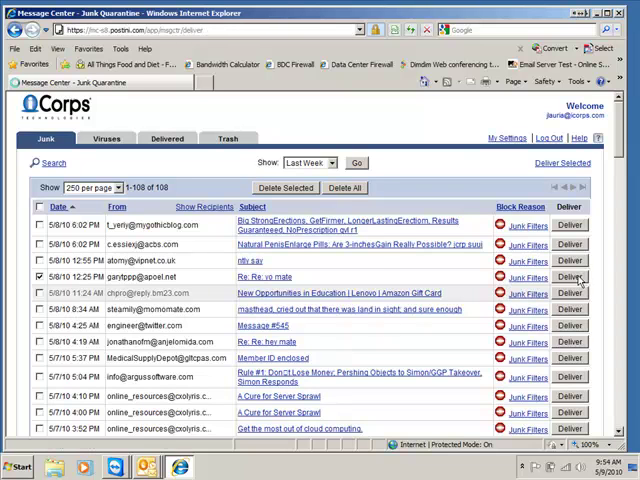
Step: Deliver the checked May 8 message 'Re: Re: mafe' without approving its sender, then minimize the browser
{"action": "left_click", "coordinate": [568, 276]}
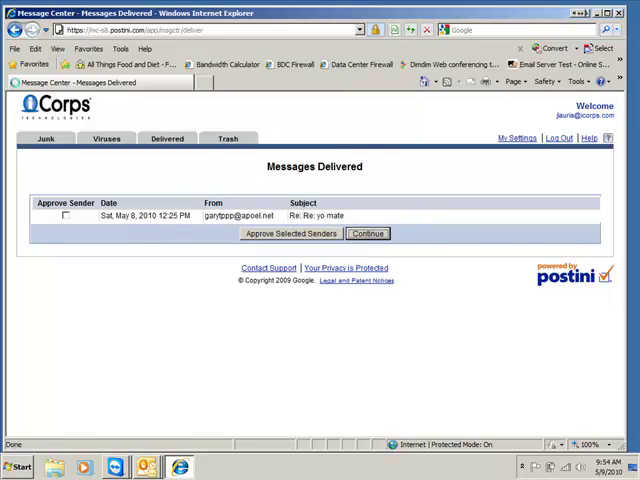
{"action": "left_click", "coordinate": [44, 138]}
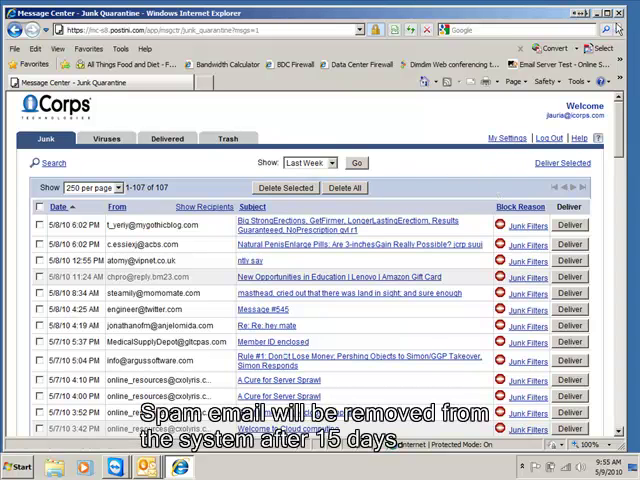
{"action": "left_click", "coordinate": [628, 12]}
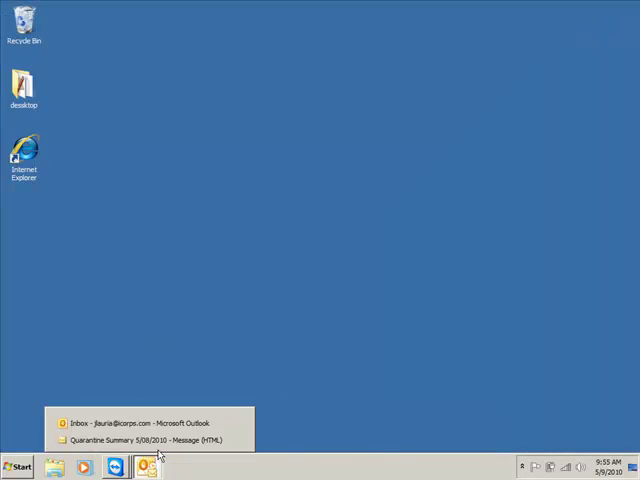
Step: From the Quarantine Summary email, follow a link to view the Upcoming Webinar message in Postini
{"action": "left_click", "coordinate": [140, 440]}
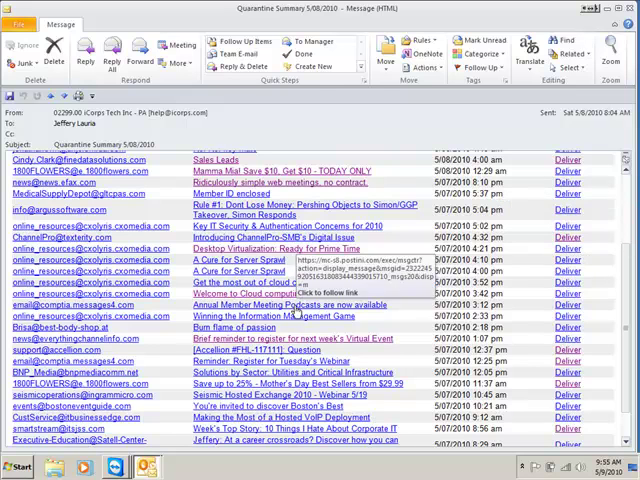
{"action": "mouse_move", "coordinate": [290, 342]}
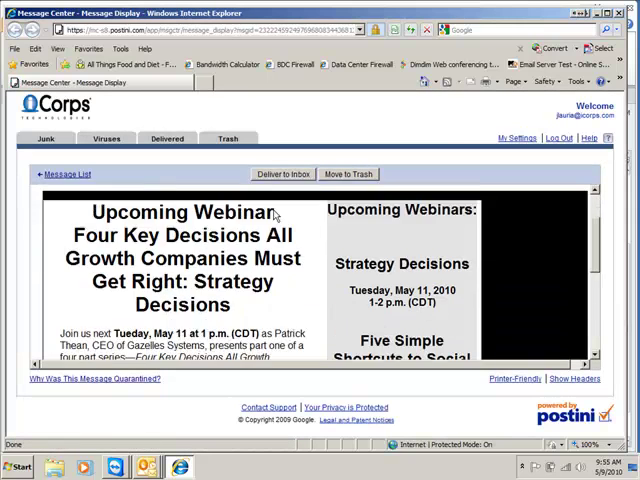
{"action": "scroll", "scroll_direction": "down", "scroll_amount": 3}
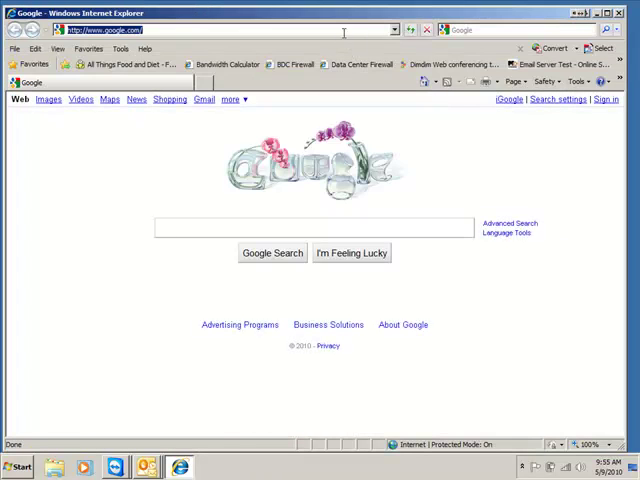
Step: Reach the Postini login via the address bar, then log out of the message center session
{"action": "type", "text": "postin"}
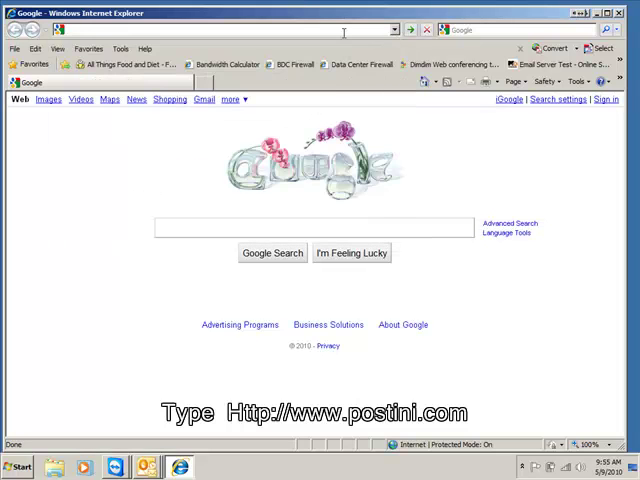
{"action": "type", "text": "postini/index.html"}
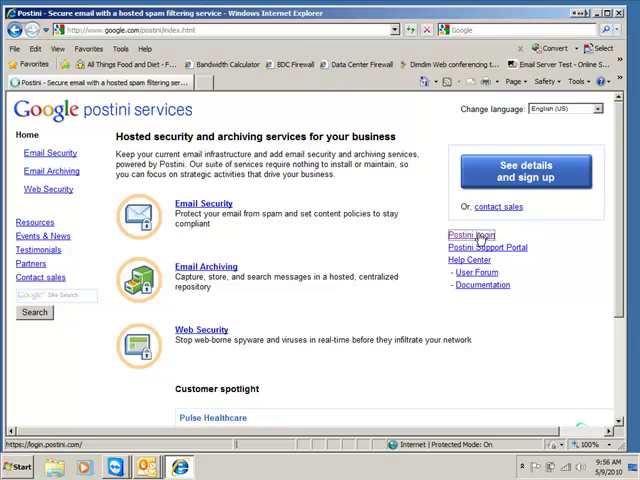
{"action": "left_click", "coordinate": [472, 236]}
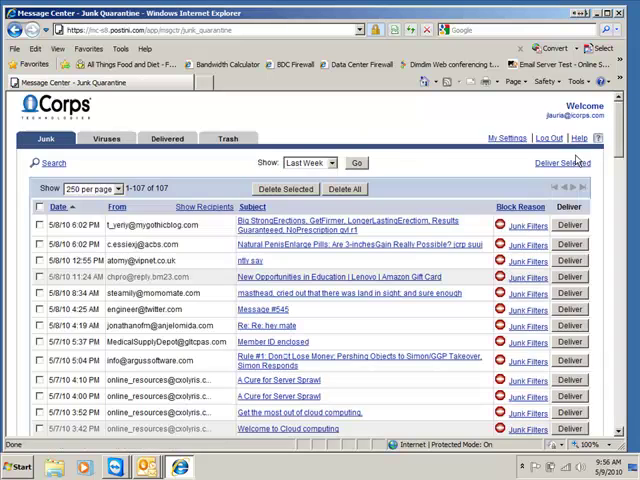
{"action": "left_click", "coordinate": [548, 138]}
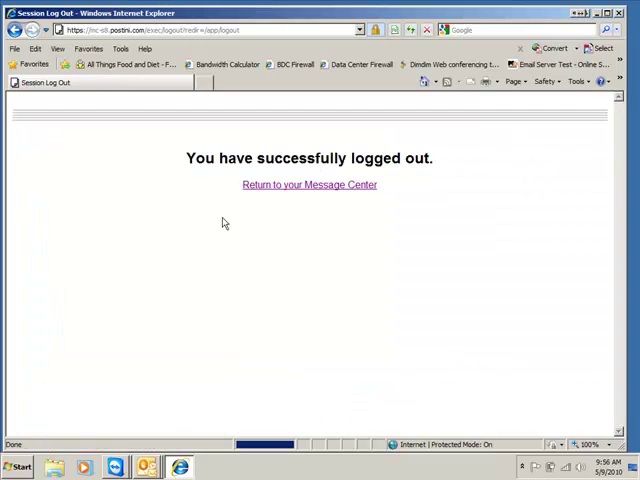
Step: Request a temporary password via Forgot your password and copy it from the emailed message in Outlook
{"action": "left_click", "coordinate": [308, 184]}
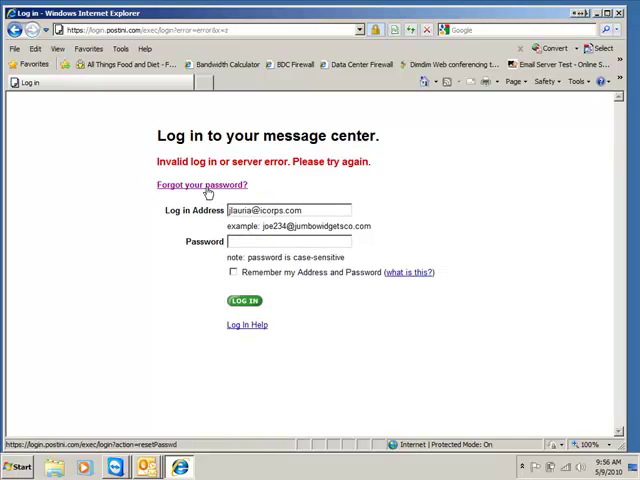
{"action": "left_click", "coordinate": [200, 184]}
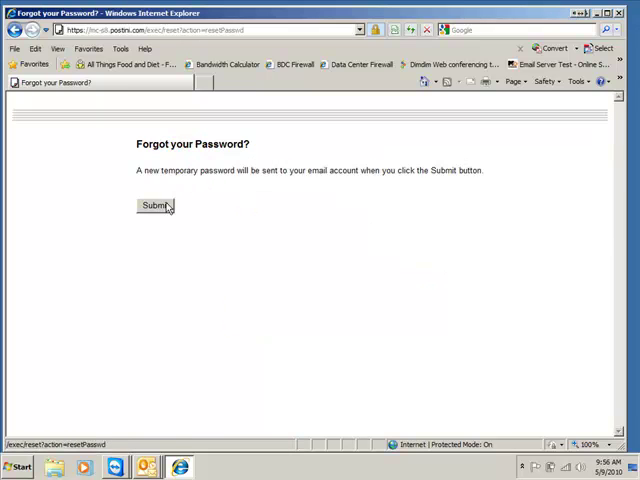
{"action": "left_click", "coordinate": [152, 204]}
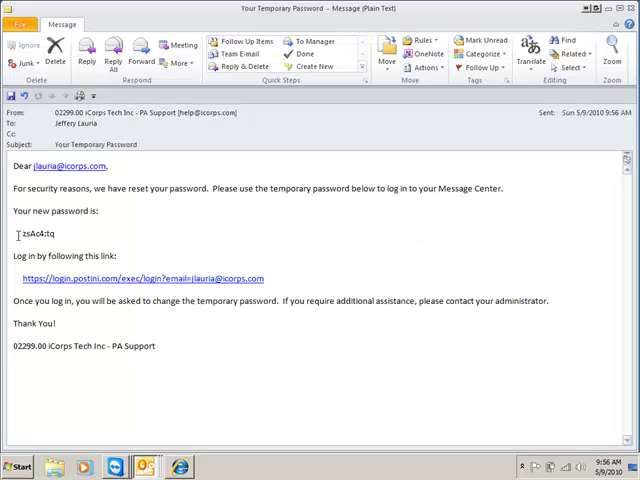
{"action": "right_click", "coordinate": [34, 236]}
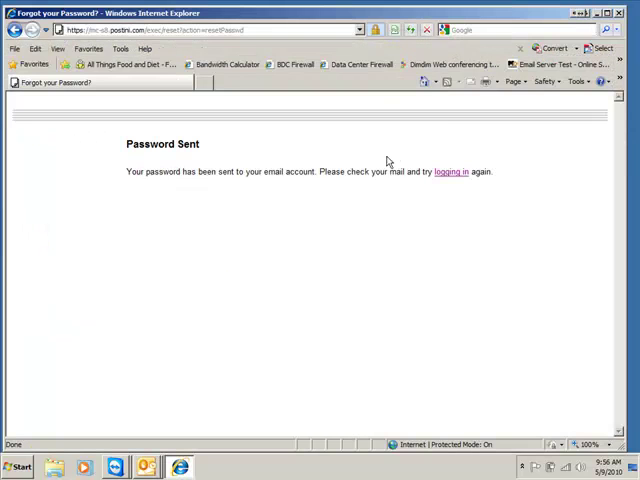
Step: Log in with the temporary password, set a new password and save, returning to the Junk Quarantine
{"action": "left_click", "coordinate": [448, 172]}
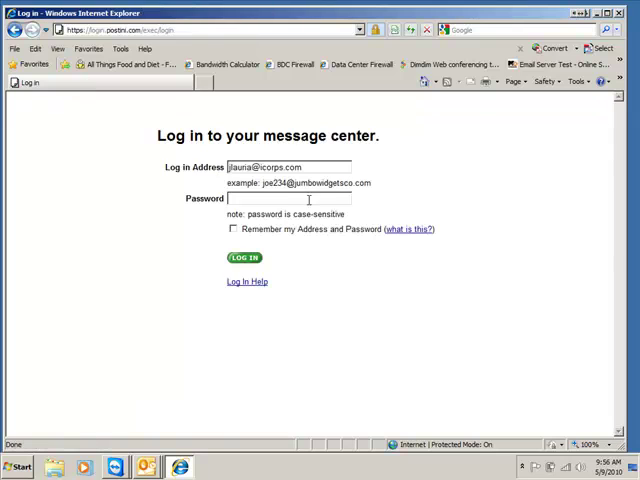
{"action": "type", "text": "password"}
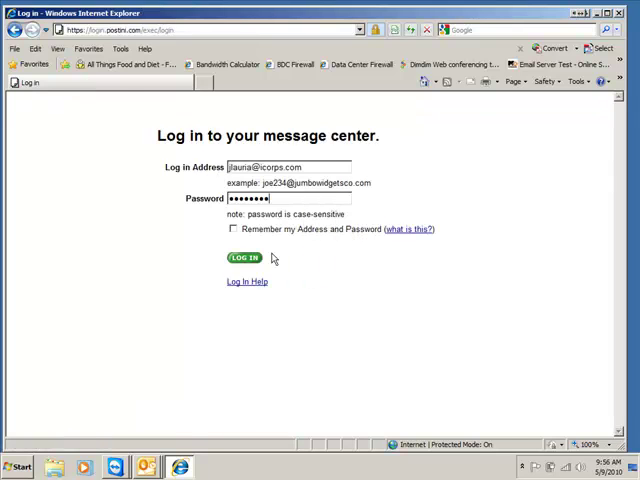
{"action": "left_click", "coordinate": [244, 258]}
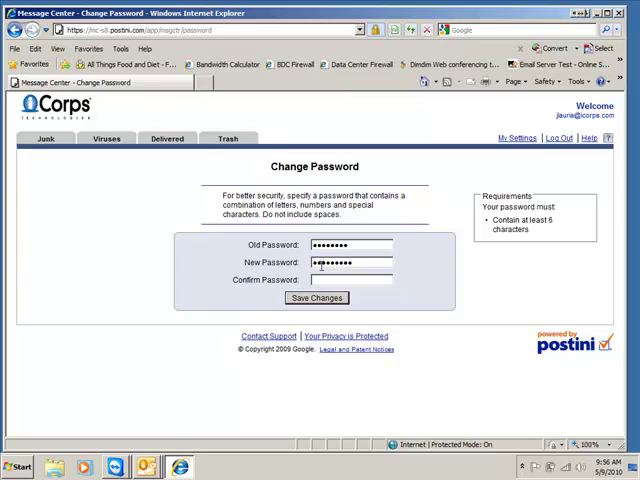
{"action": "type", "text": "••••••"}
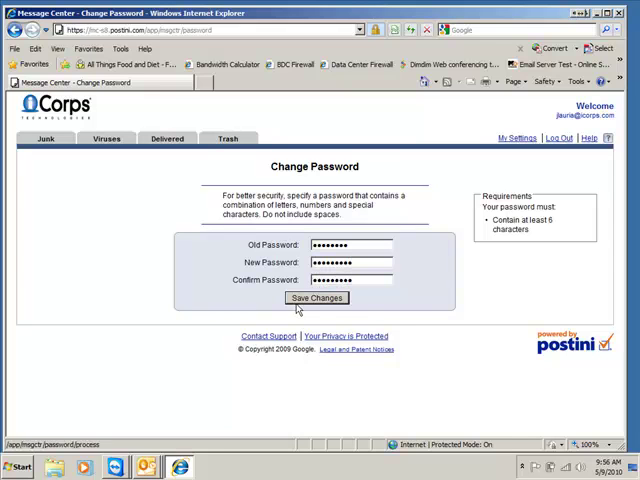
{"action": "left_click", "coordinate": [46, 138]}
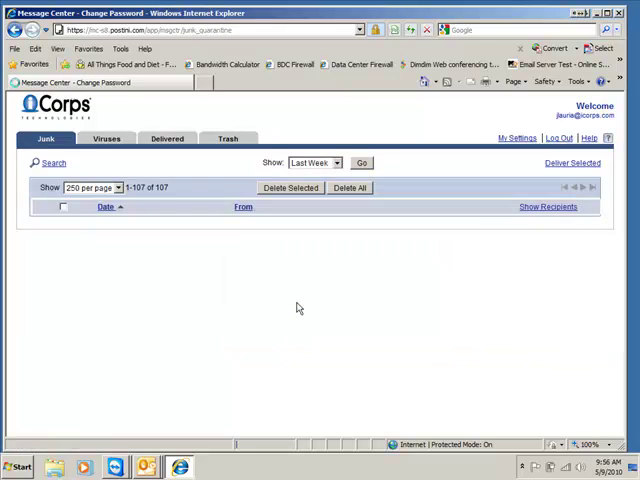